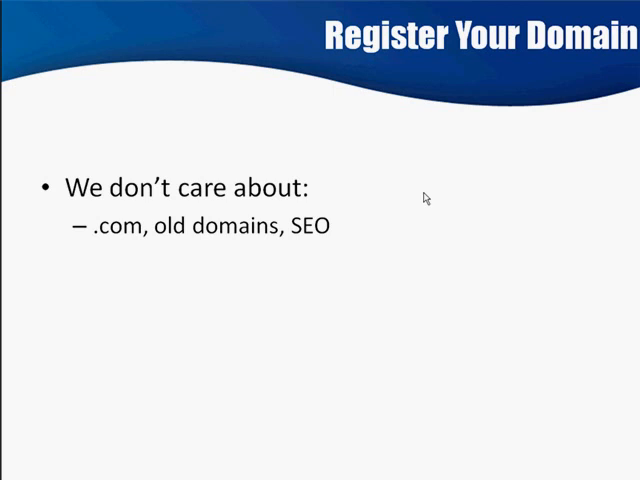
Step: Run a Nameboy domain search for the primary word 'make money' and review the results table
{"action": "key", "text": "right"}
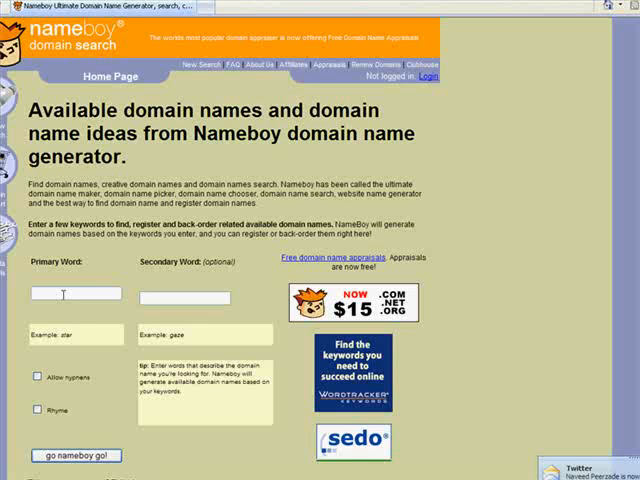
{"action": "type", "text": "make mon"}
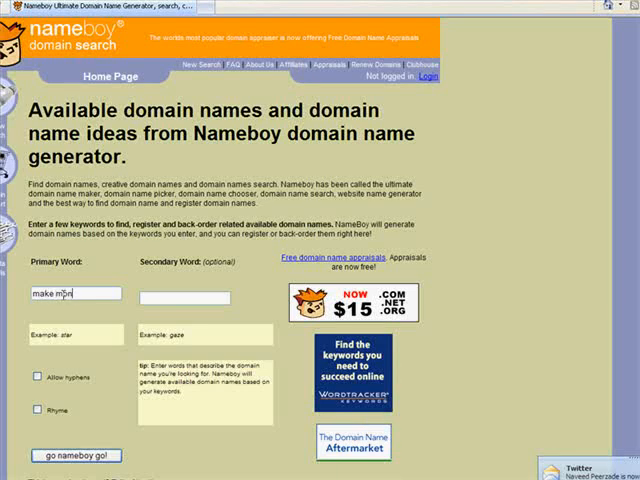
{"action": "type", "text": "ey"}
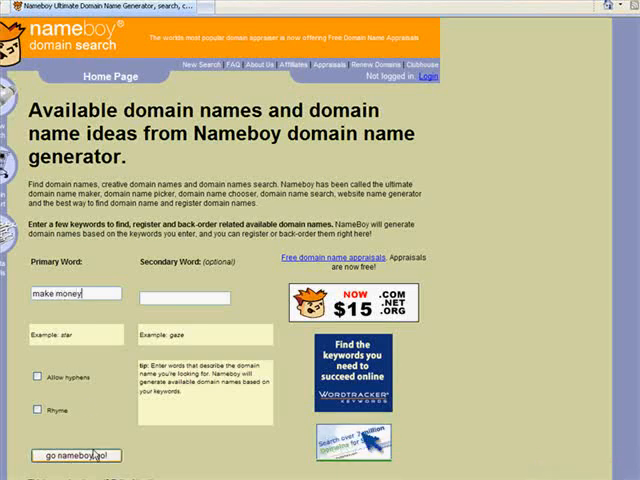
{"action": "left_click", "coordinate": [78, 456]}
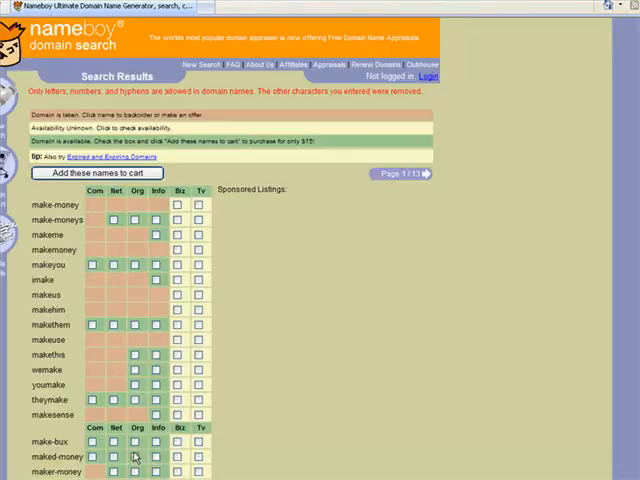
{"action": "mouse_move", "coordinate": [256, 250]}
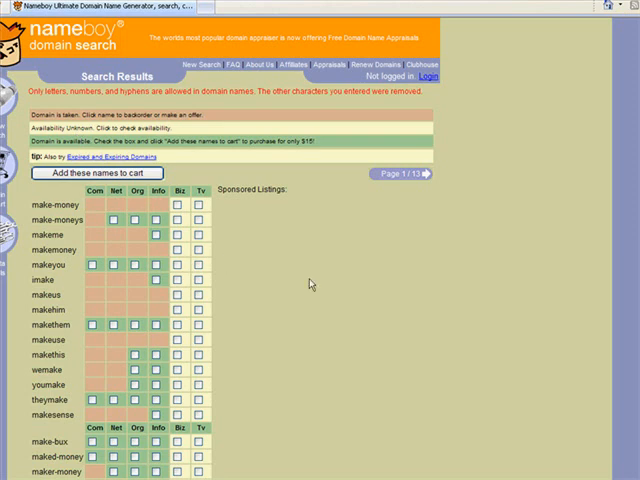
{"action": "scroll", "scroll_direction": "down", "scroll_amount": 3}
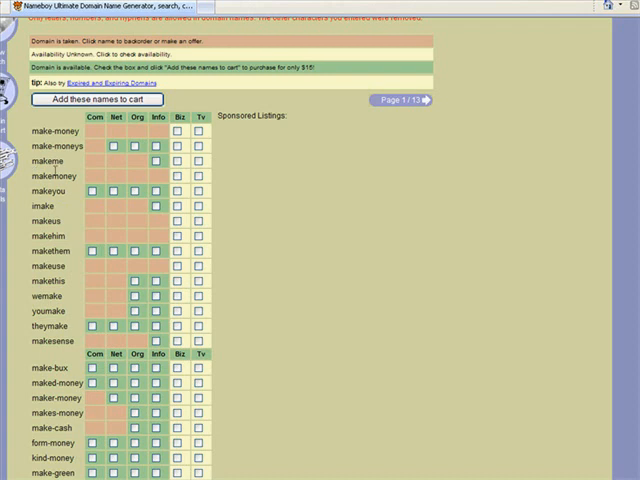
{"action": "mouse_move", "coordinate": [84, 256]}
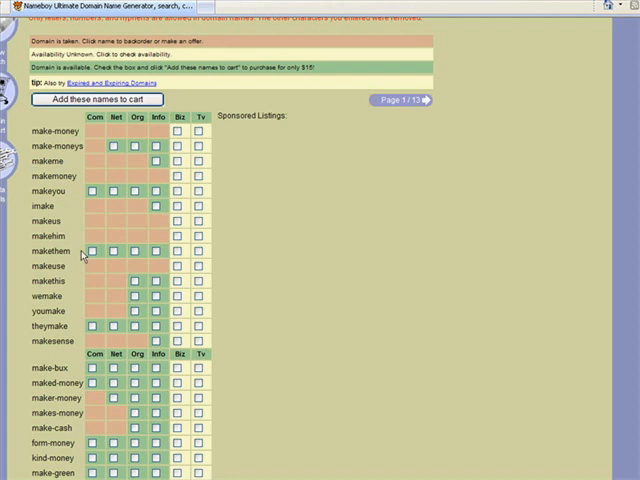
{"action": "mouse_move", "coordinate": [76, 308]}
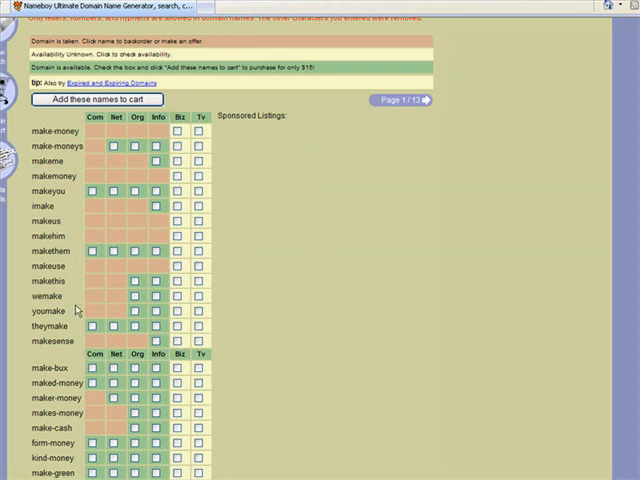
{"action": "mouse_move", "coordinate": [128, 276]}
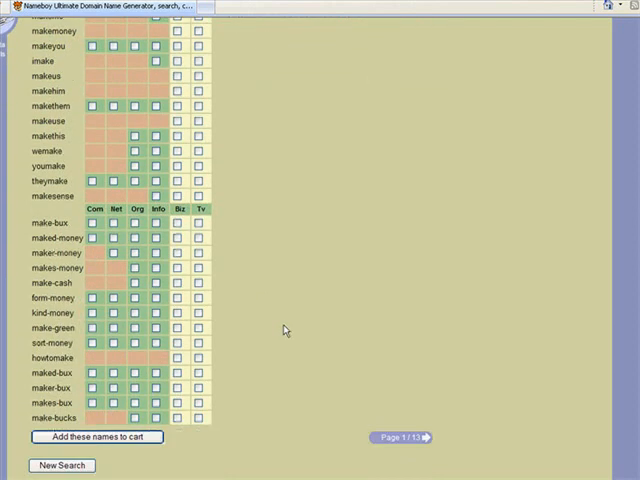
{"action": "scroll", "scroll_direction": "up", "scroll_amount": 3}
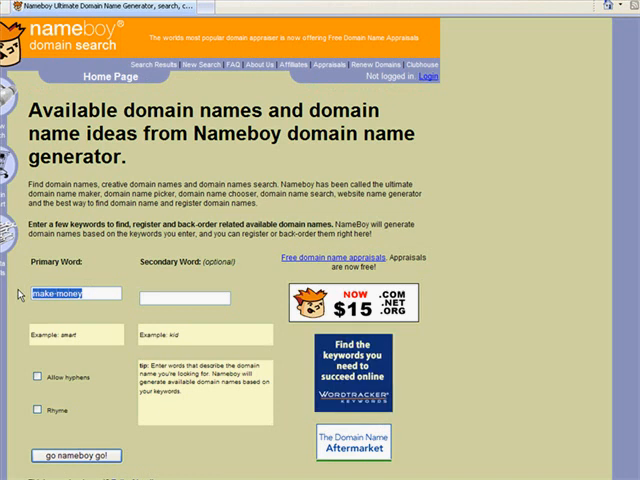
Step: Run a Nameboy search for 'money online' and scroll through the generated domain names
{"action": "type", "text": "money on"}
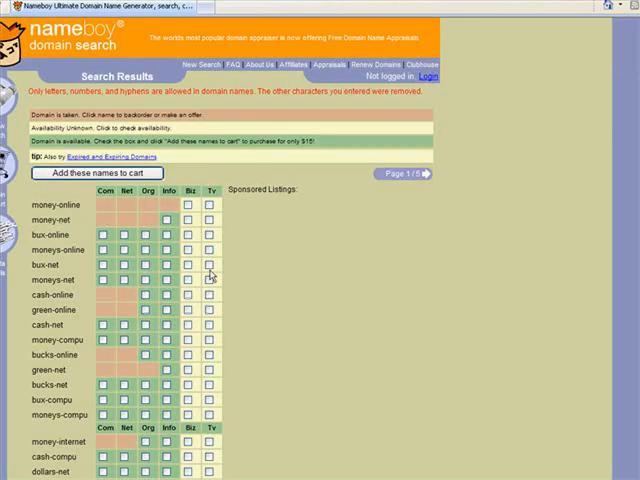
{"action": "scroll", "scroll_direction": "down", "scroll_amount": 3}
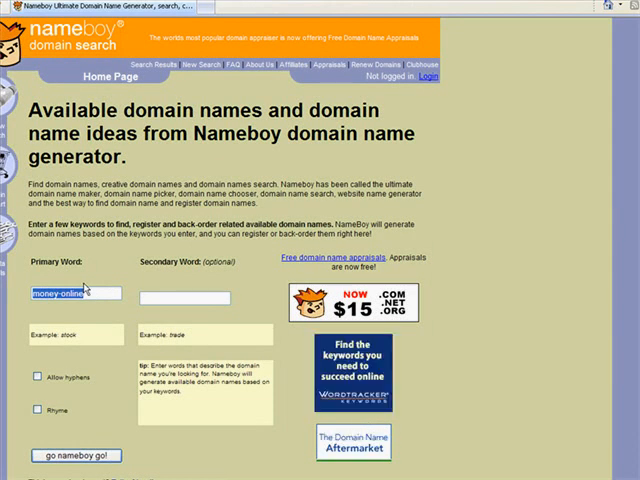
Step: Replace the primary word with 'play guitar' and submit the Nameboy search
{"action": "type", "text": "play guitar"}
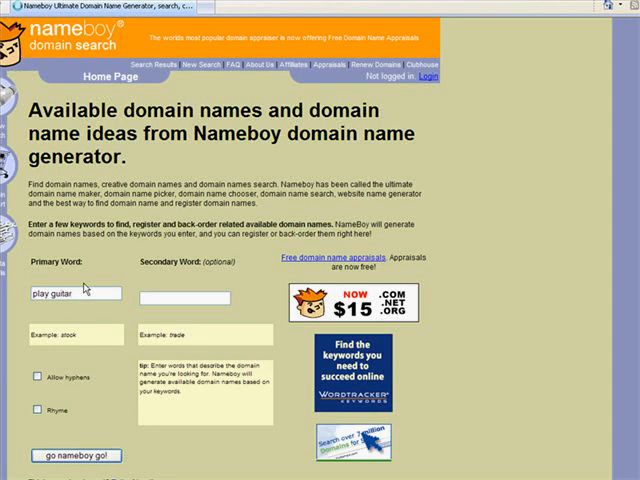
{"action": "left_click", "coordinate": [76, 456]}
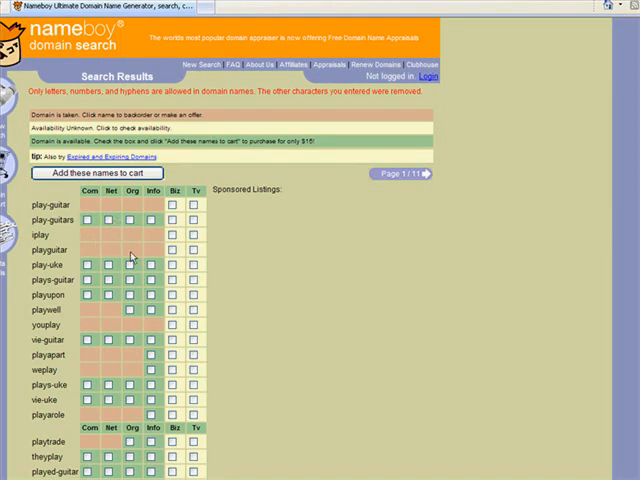
{"action": "mouse_move", "coordinate": [144, 244]}
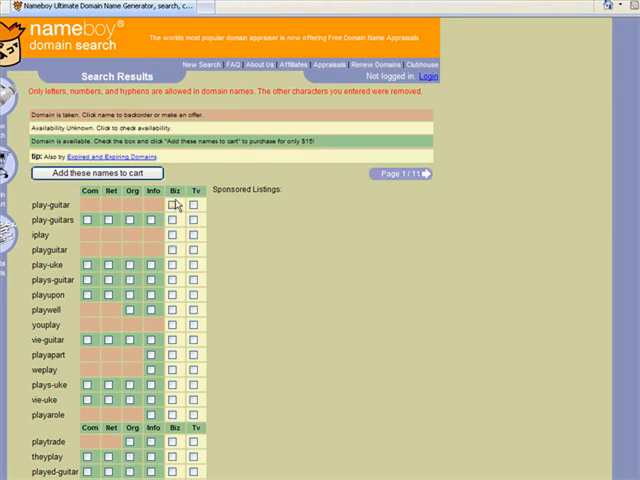
{"action": "scroll", "scroll_direction": "down", "scroll_amount": 3}
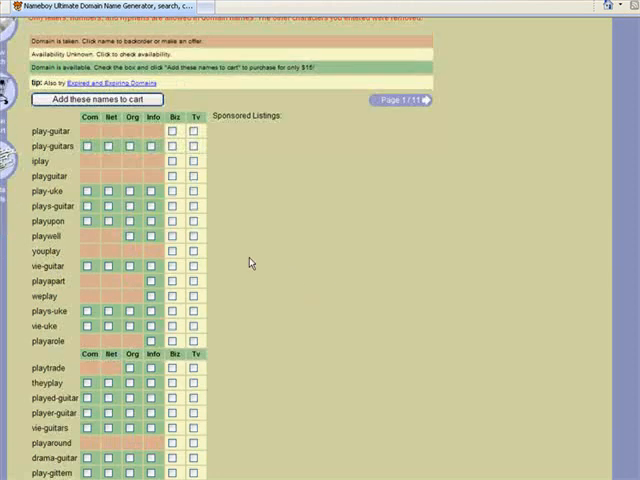
{"action": "scroll", "scroll_direction": "down", "scroll_amount": 3}
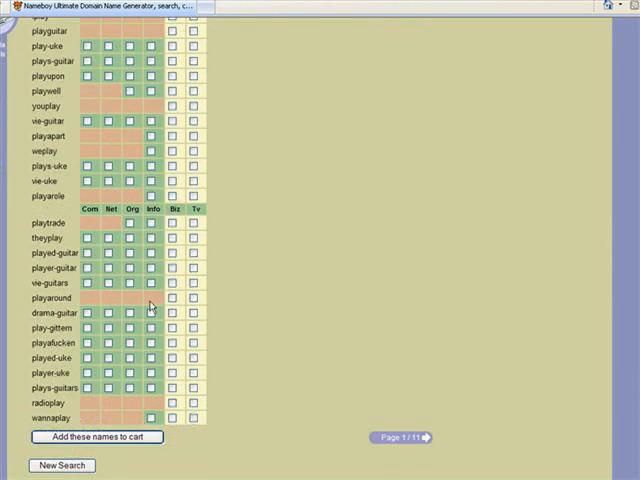
{"action": "scroll", "scroll_direction": "up", "scroll_amount": 3}
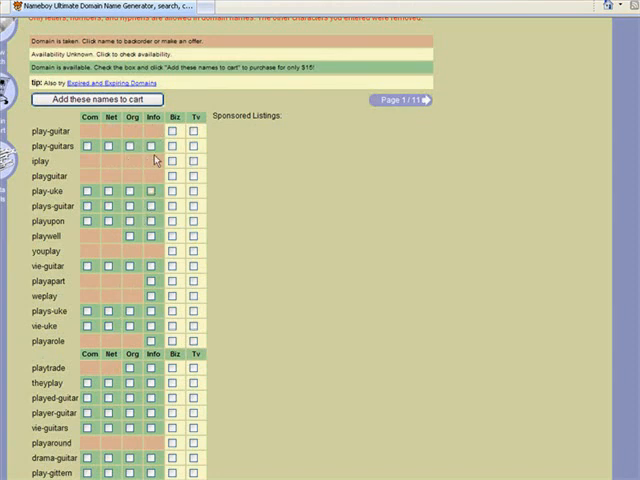
{"action": "scroll", "scroll_direction": "down", "scroll_amount": 3}
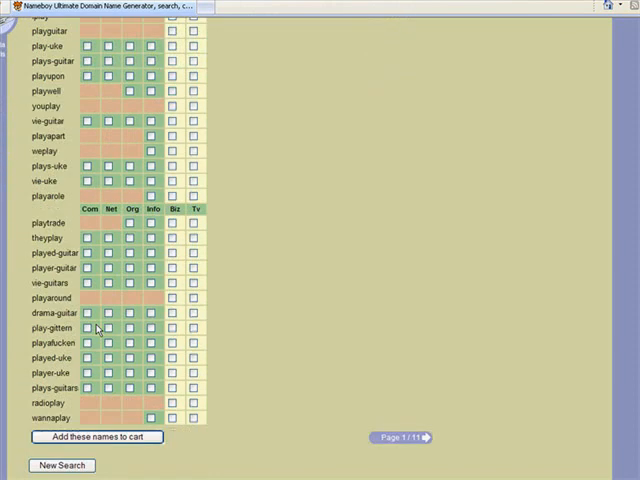